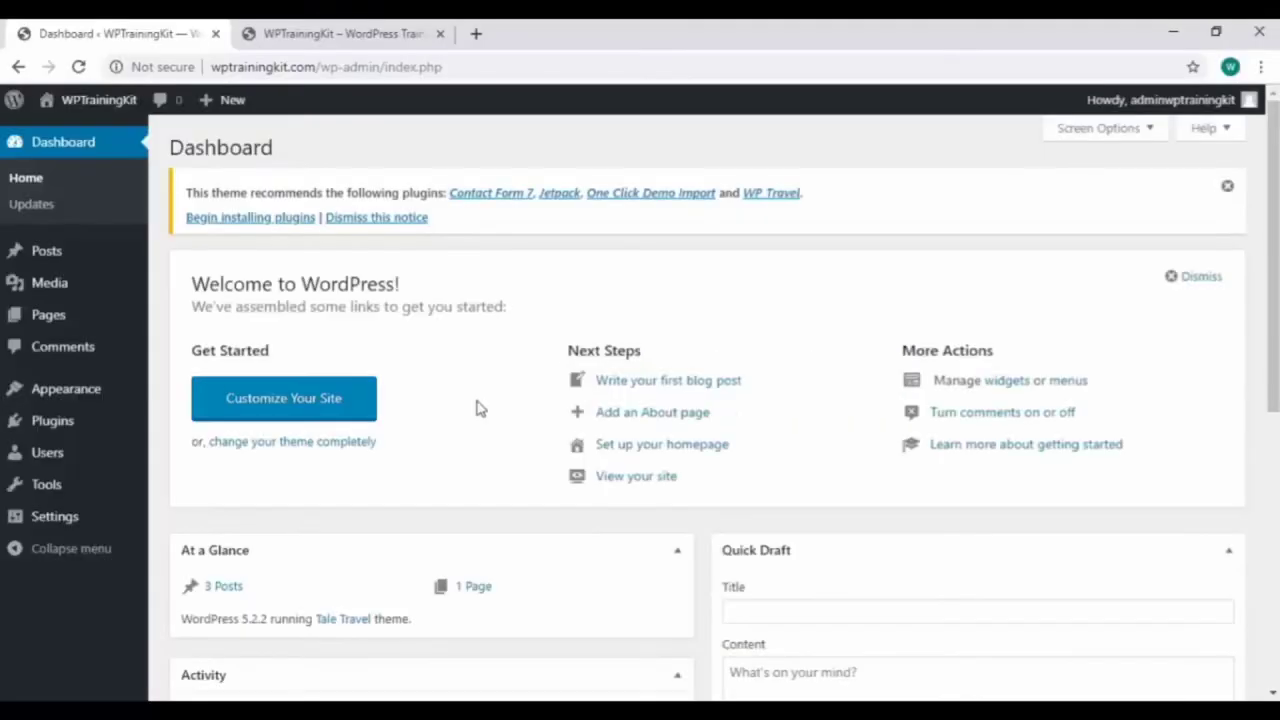
mouse_move(108, 284)
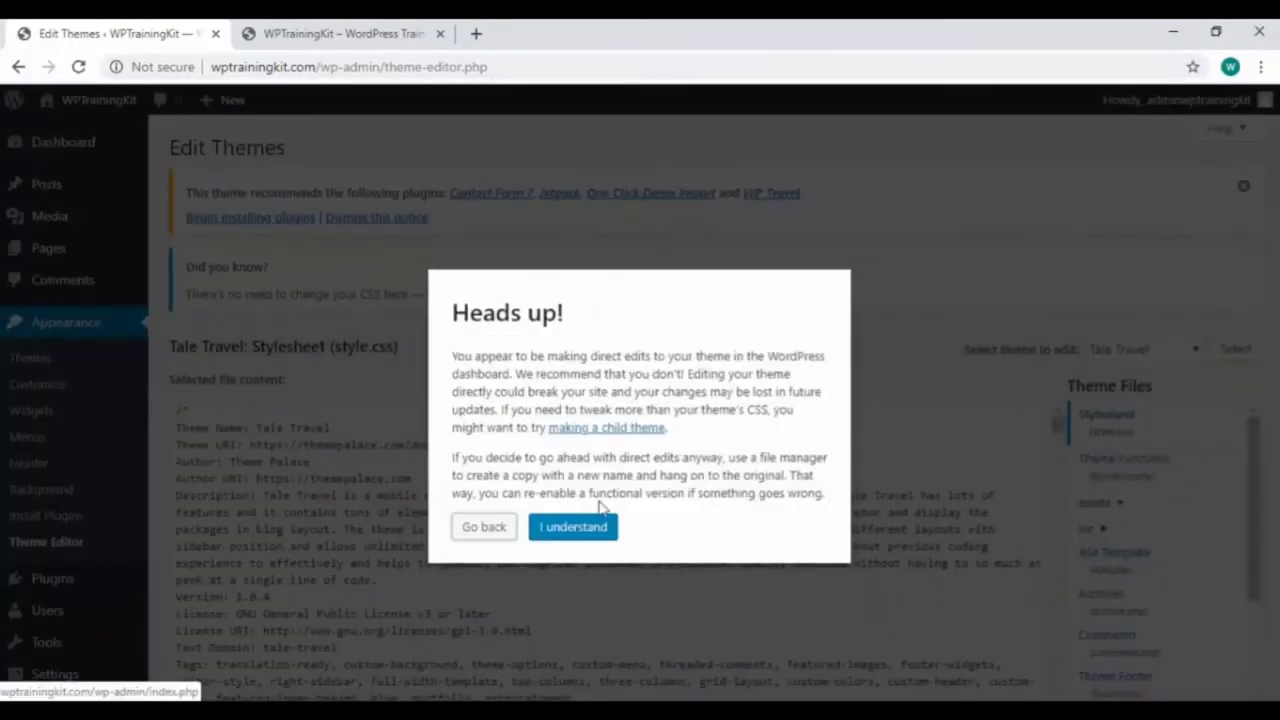
mouse_move(568, 368)
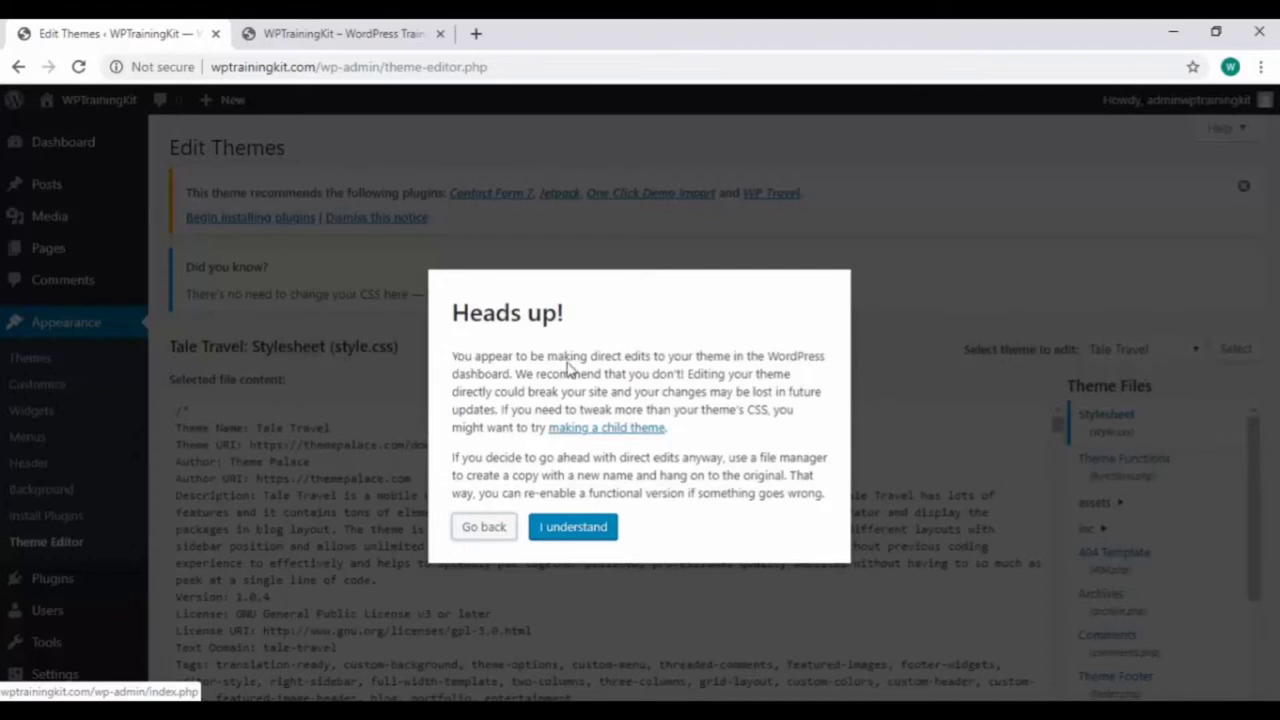
mouse_move(532, 392)
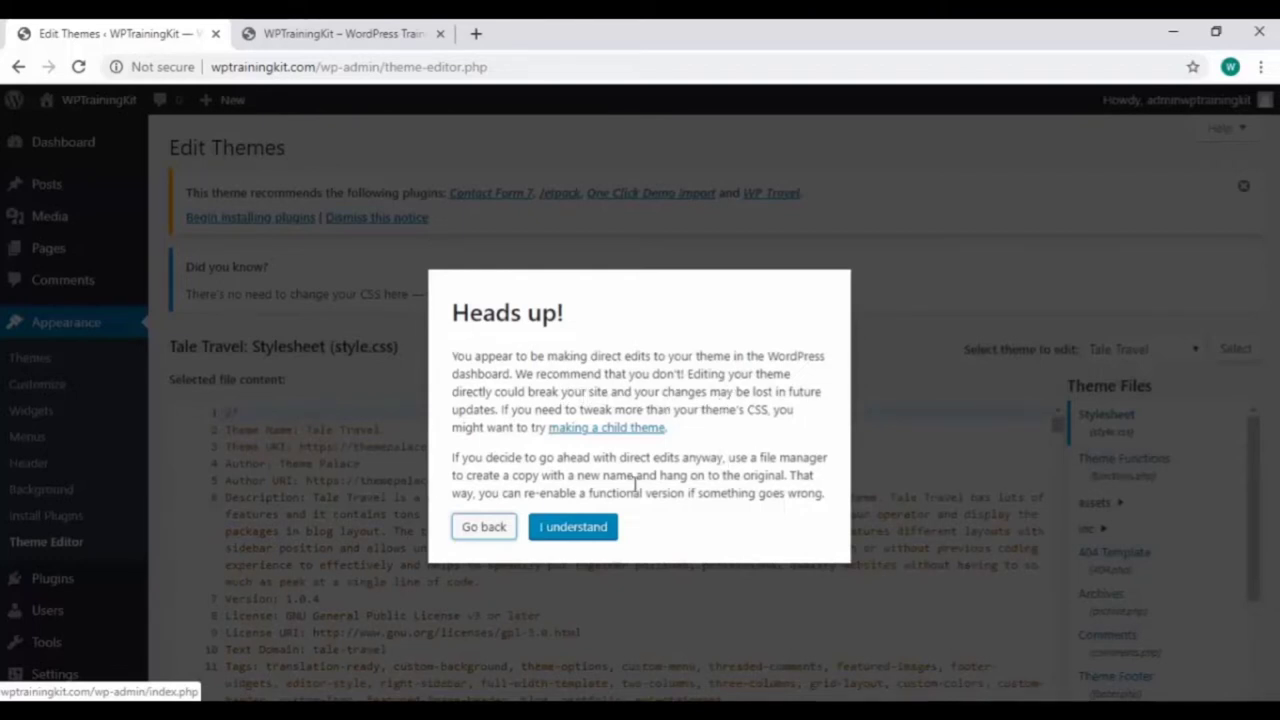
mouse_move(600, 548)
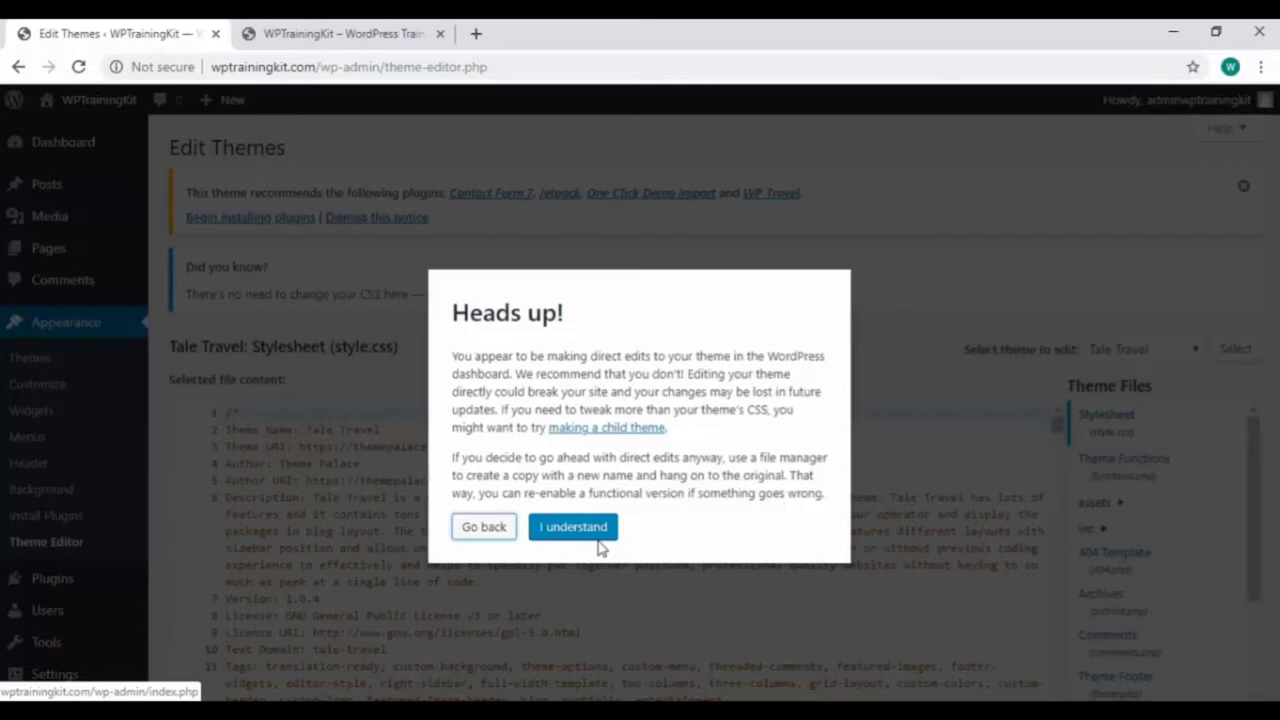
mouse_move(804, 460)
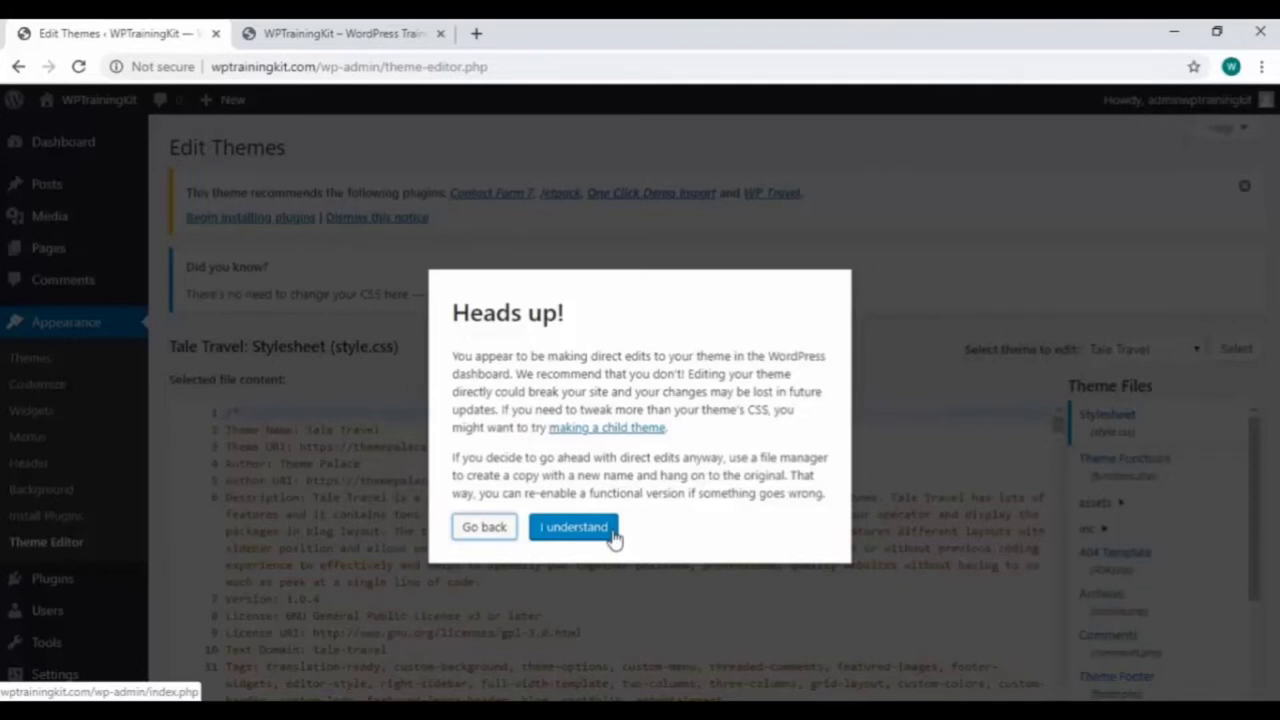
- Accept the direct-editing warning, then browse Tale Travel's Theme Functions and page.php templates
left_click(572, 528)
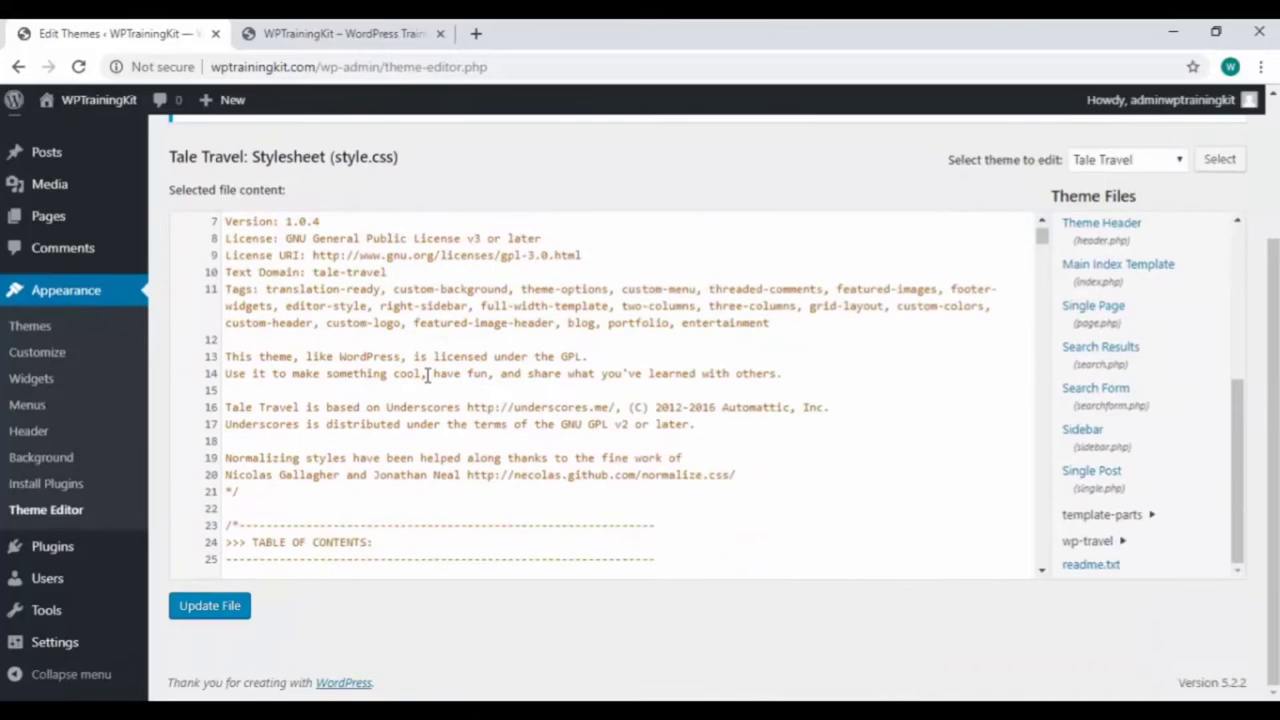
left_click(1108, 276)
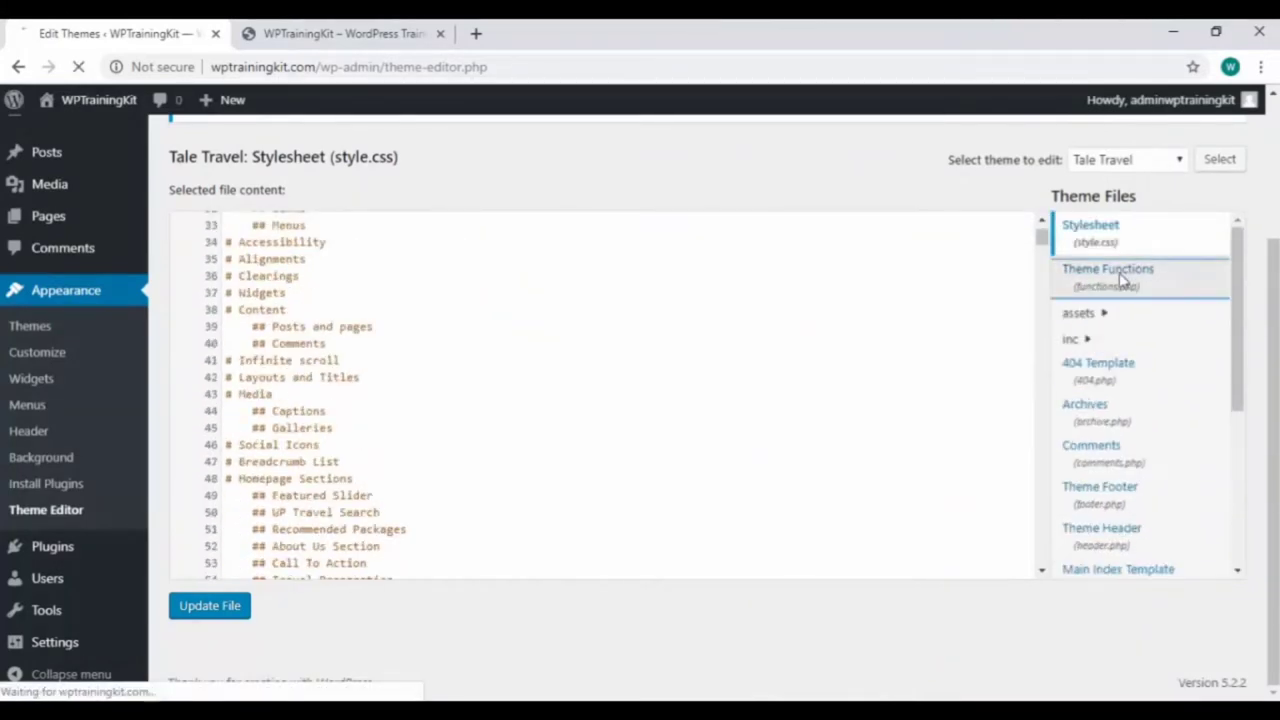
left_click(1108, 276)
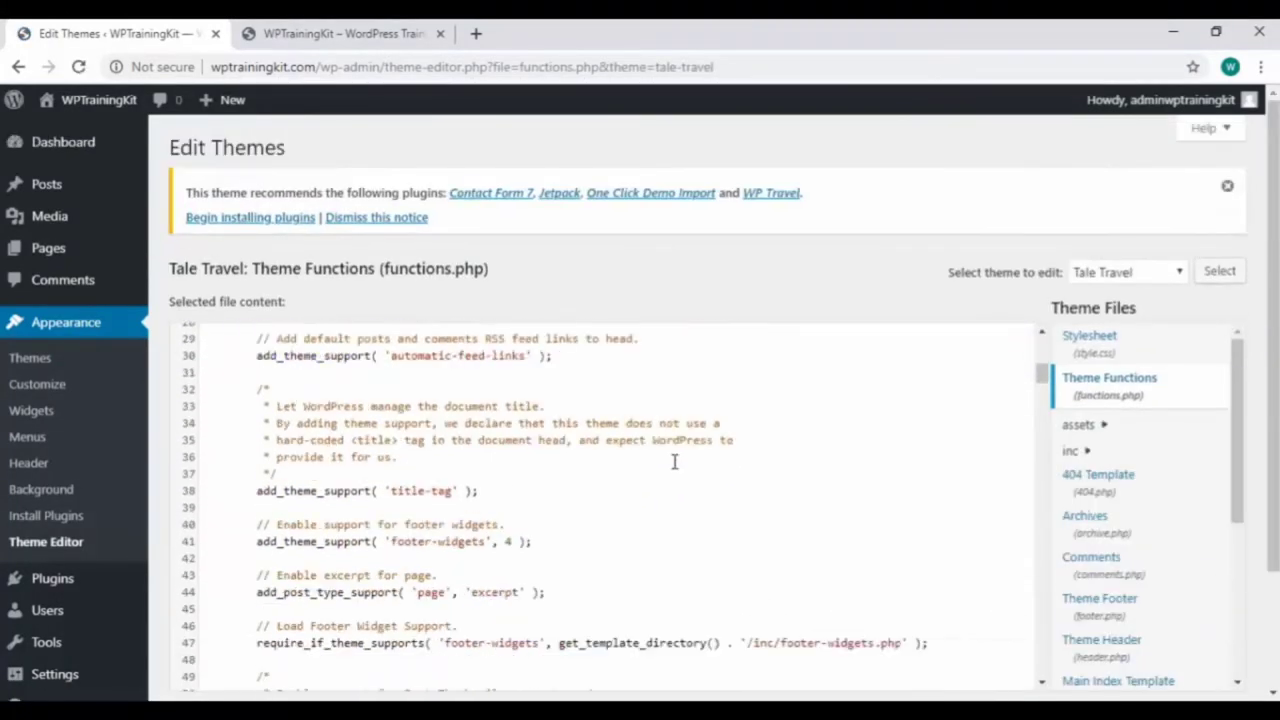
scroll("down", 3)
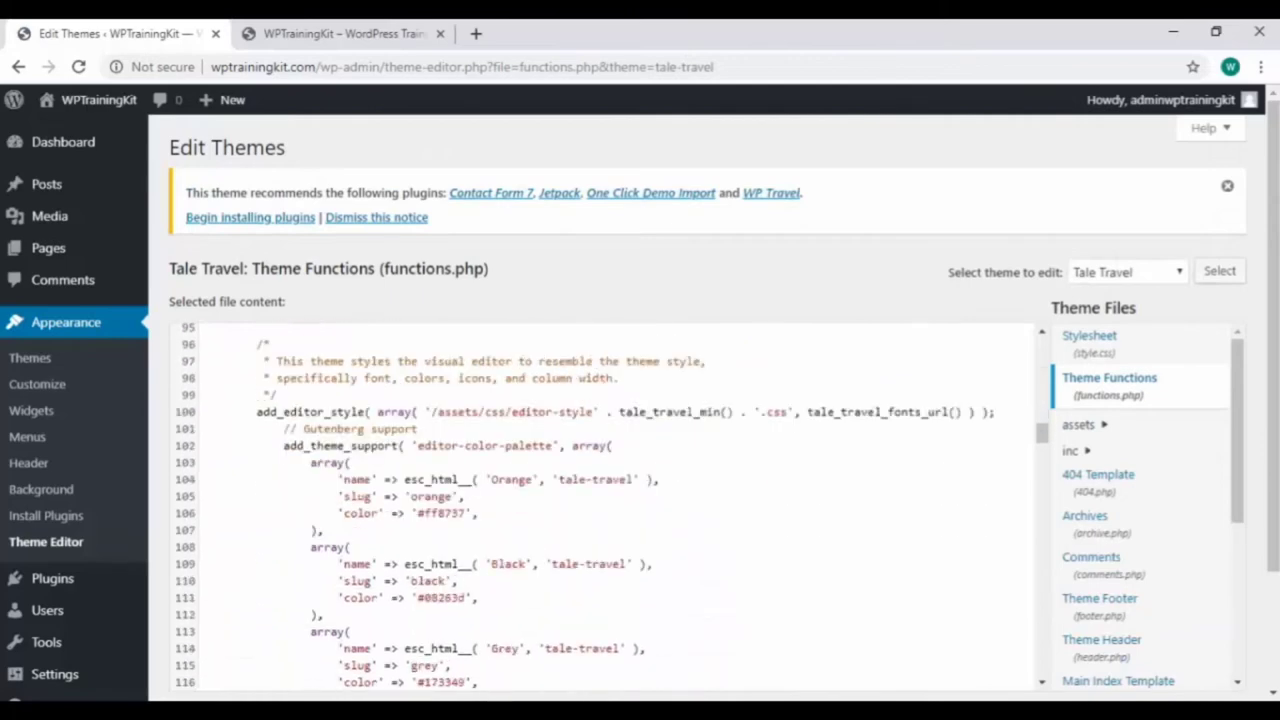
left_click(1096, 496)
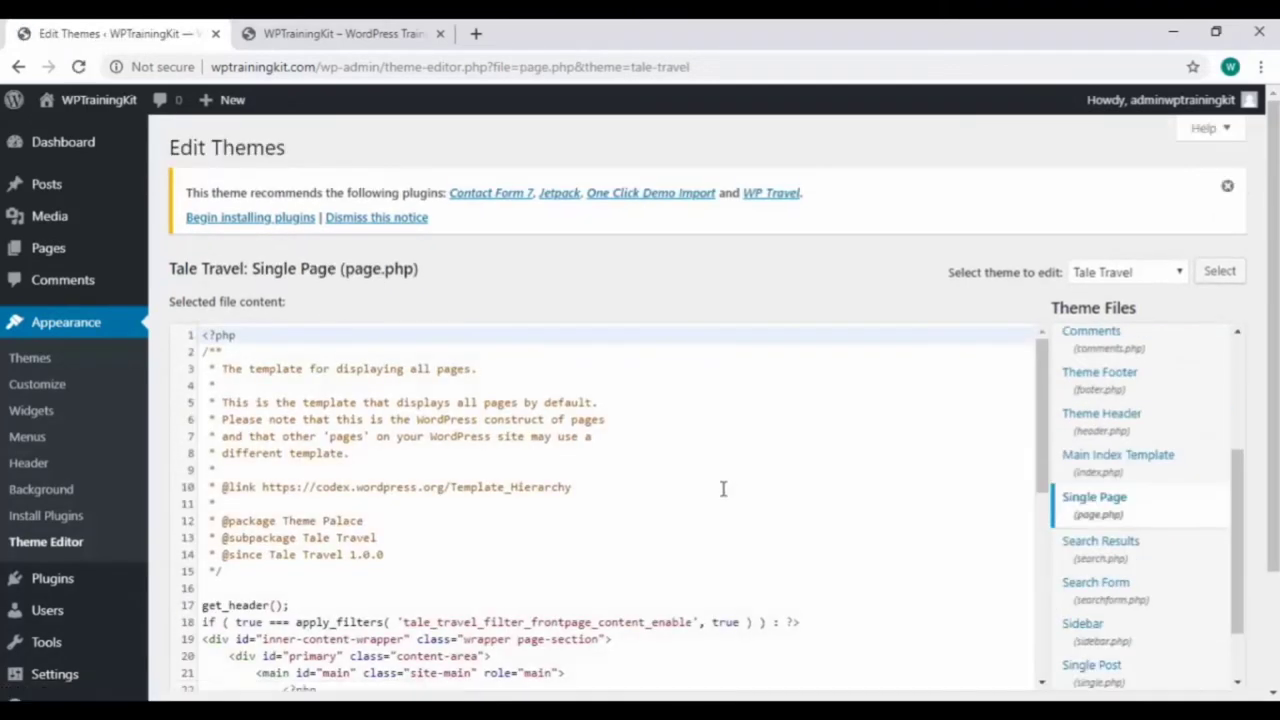
scroll("down", 3)
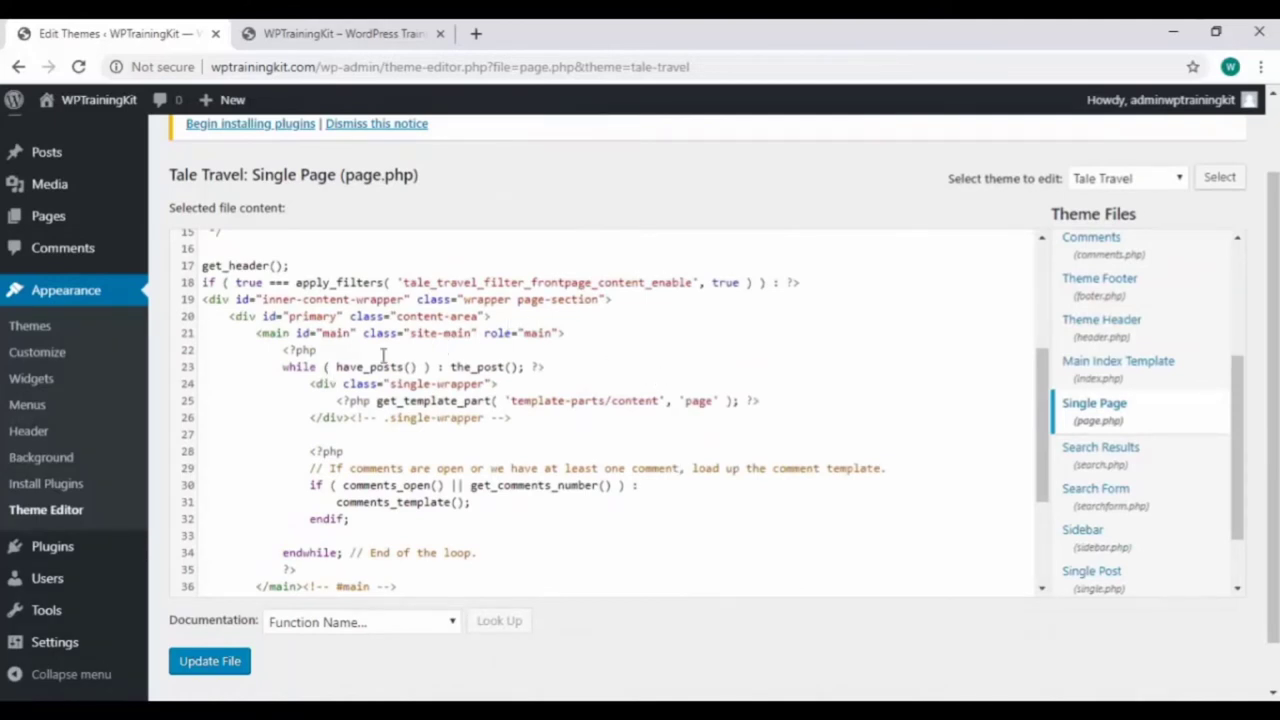
mouse_move(1100, 456)
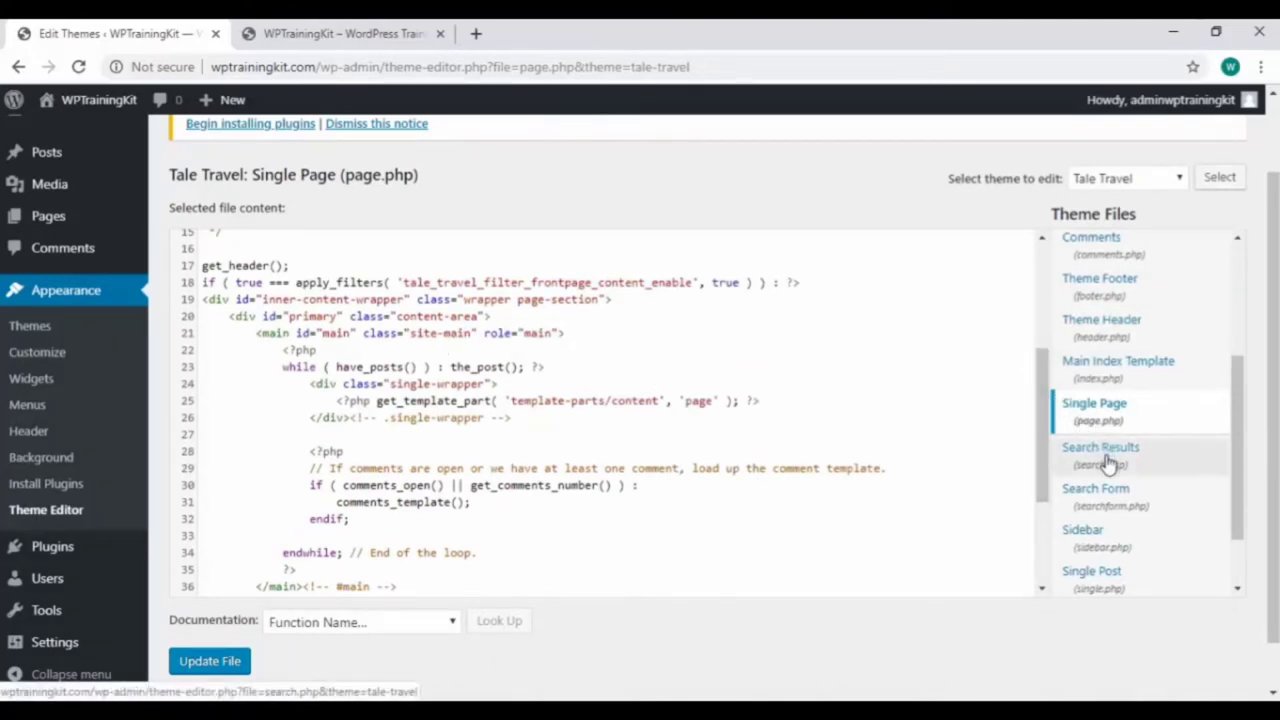
- Load the Single Post template single.php and scroll to its comments_template code, then switch to the live site
left_click(1092, 572)
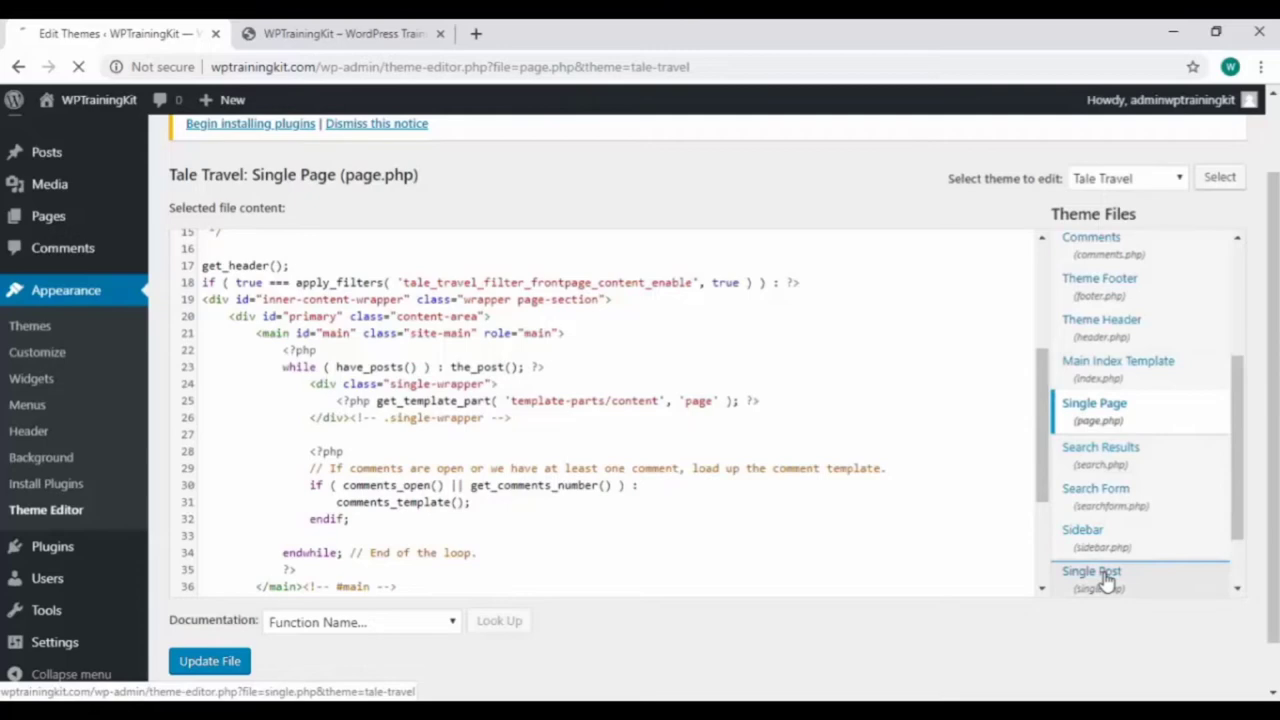
left_click(1092, 572)
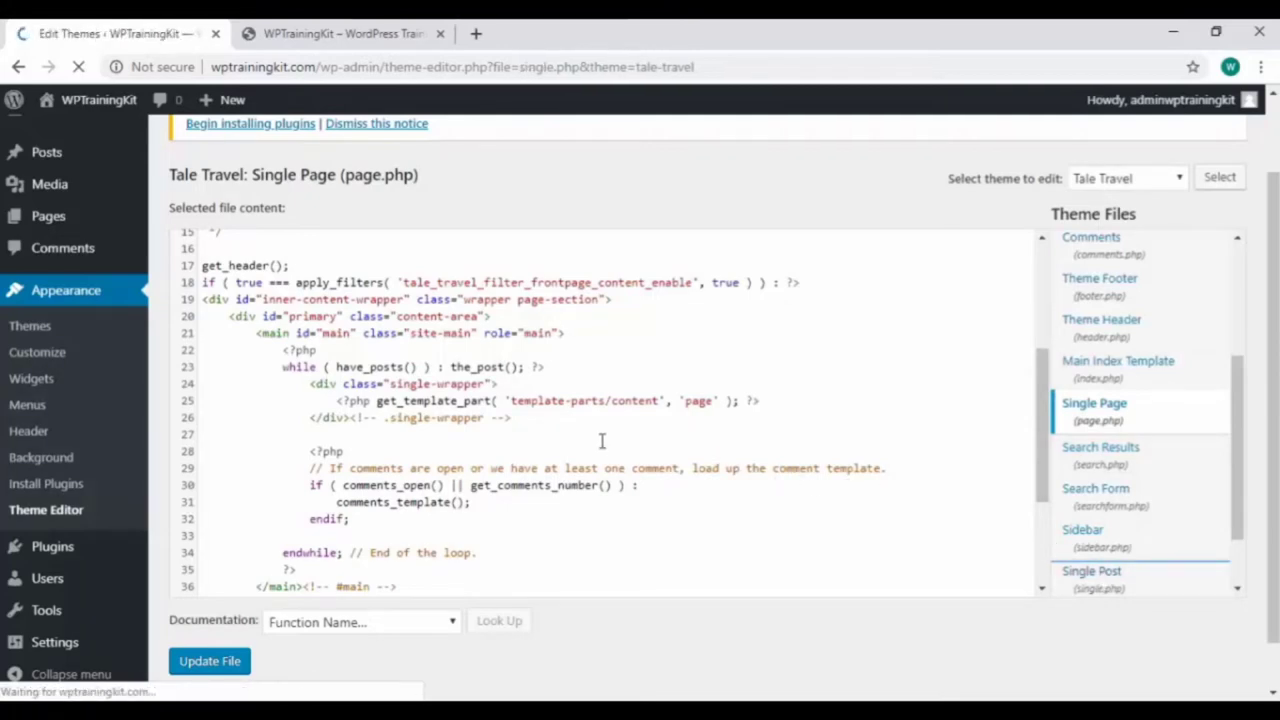
left_click(1096, 578)
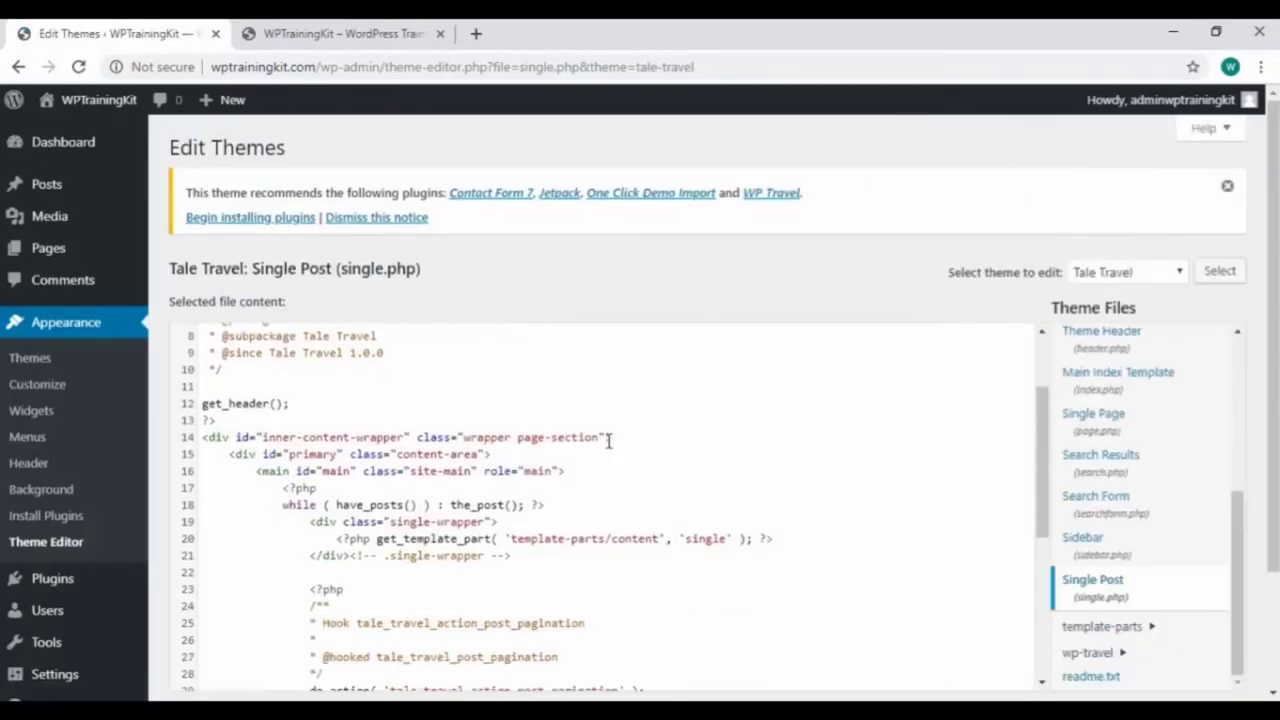
scroll("down", 3)
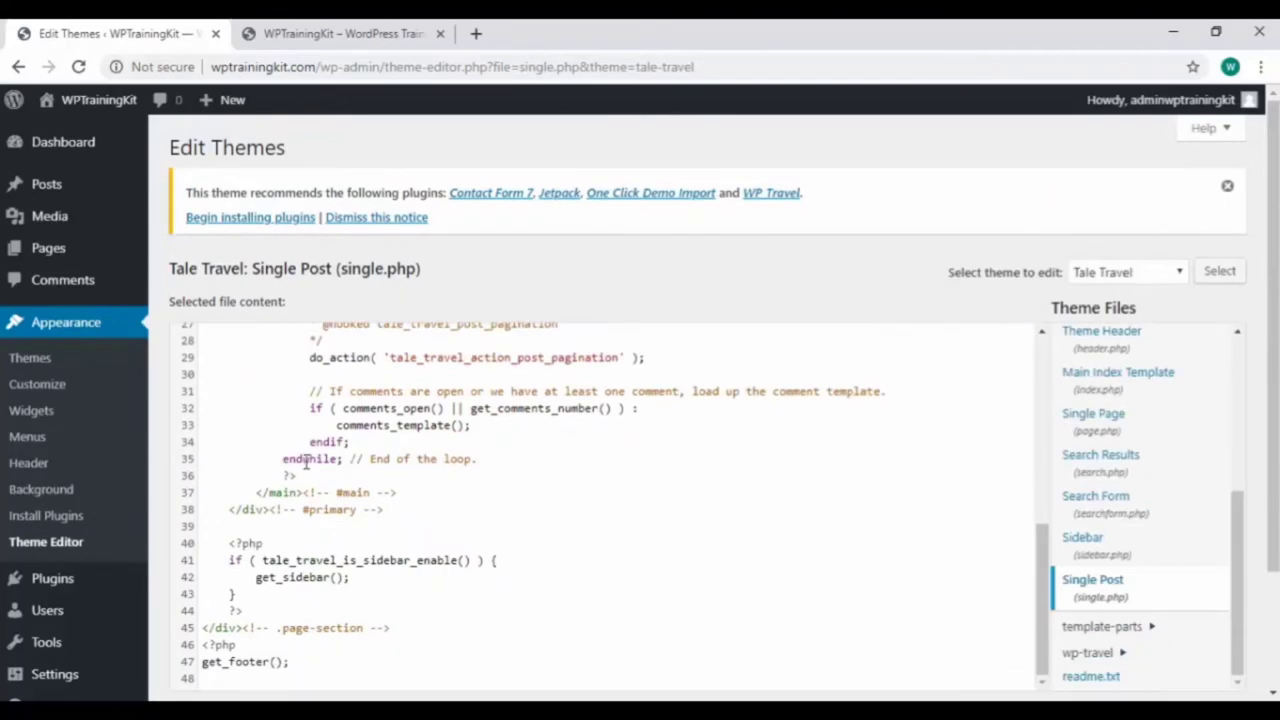
left_click(340, 32)
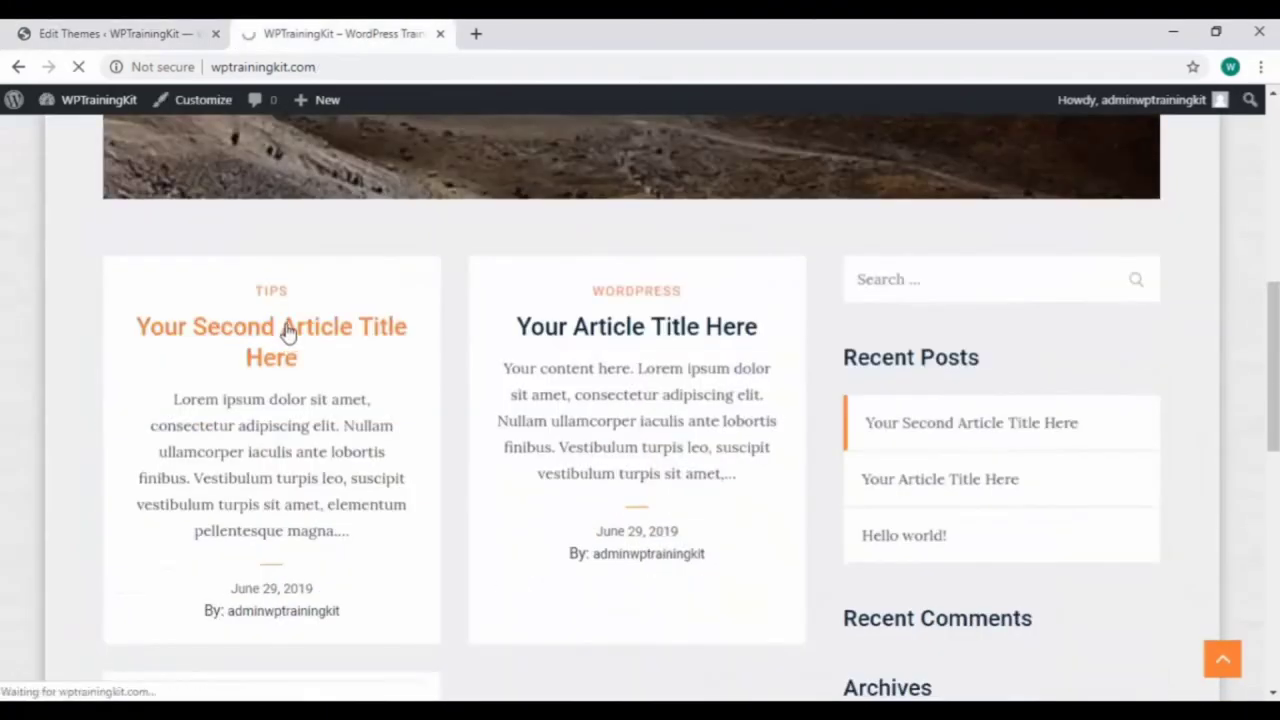
- View the 'Your Second Article Title Here' post down to its Leave a Reply form, then return to the editor
left_click(288, 328)
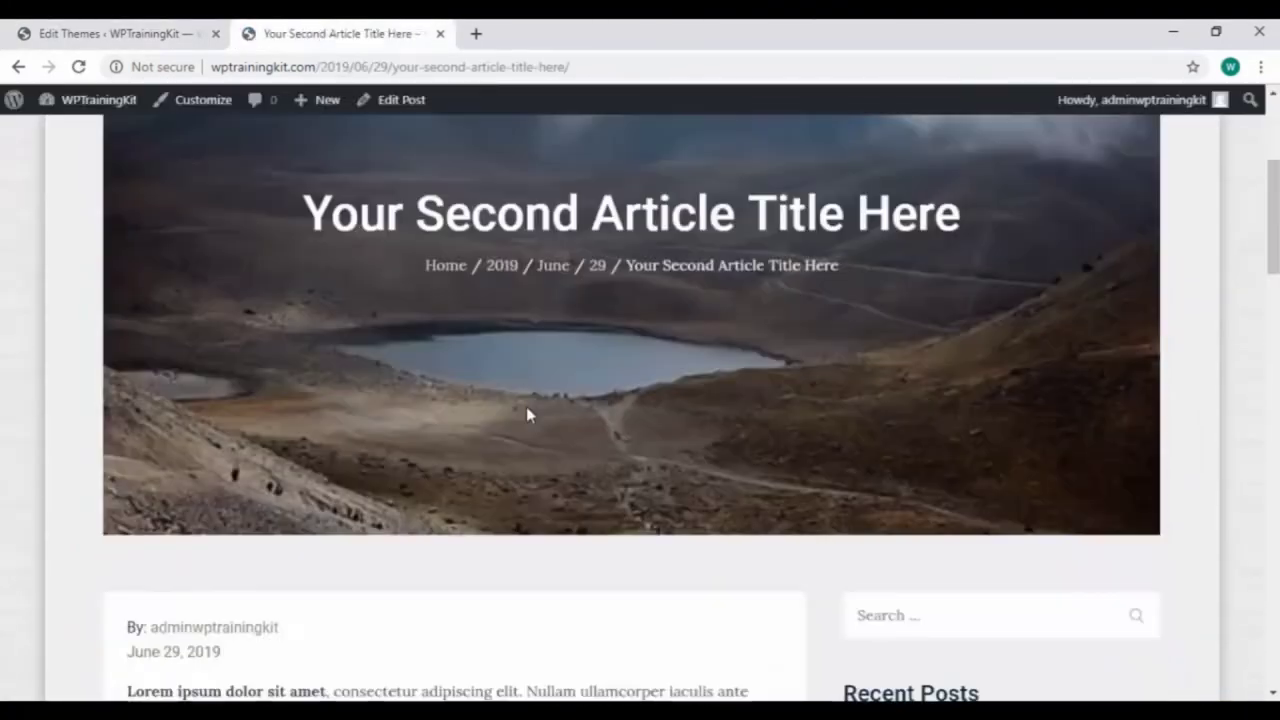
scroll("down", 3)
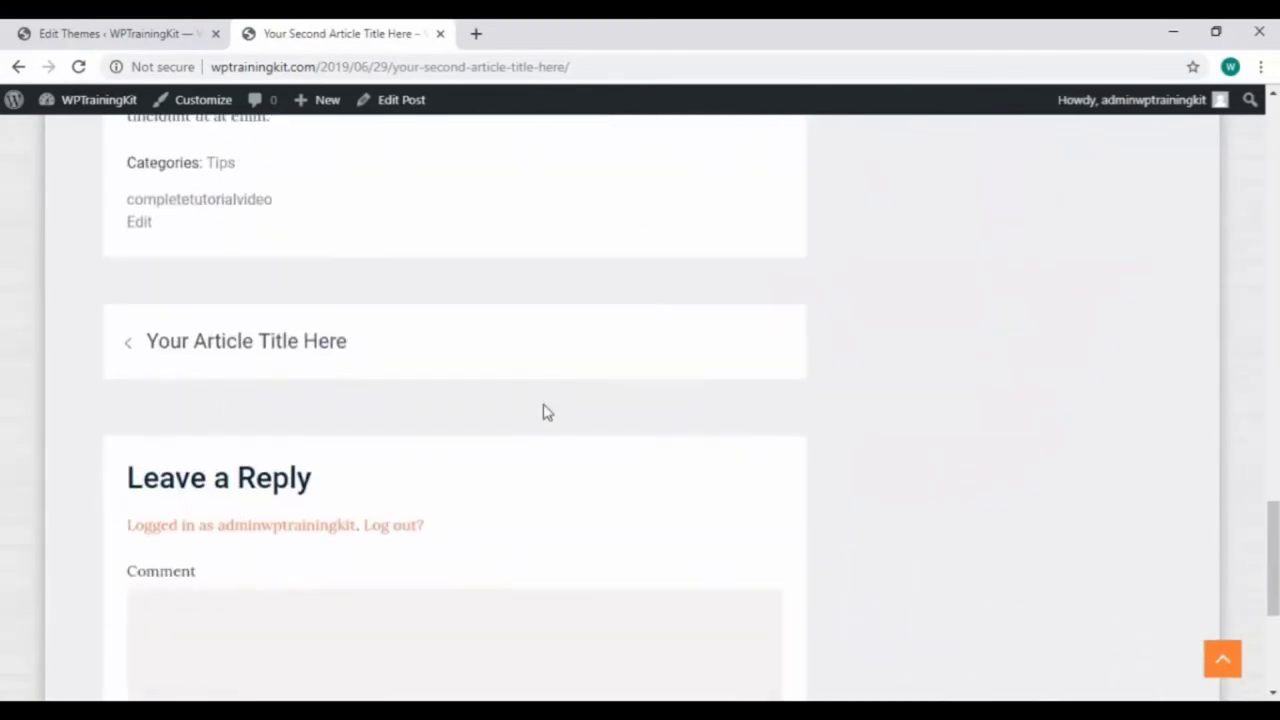
scroll("down", 3)
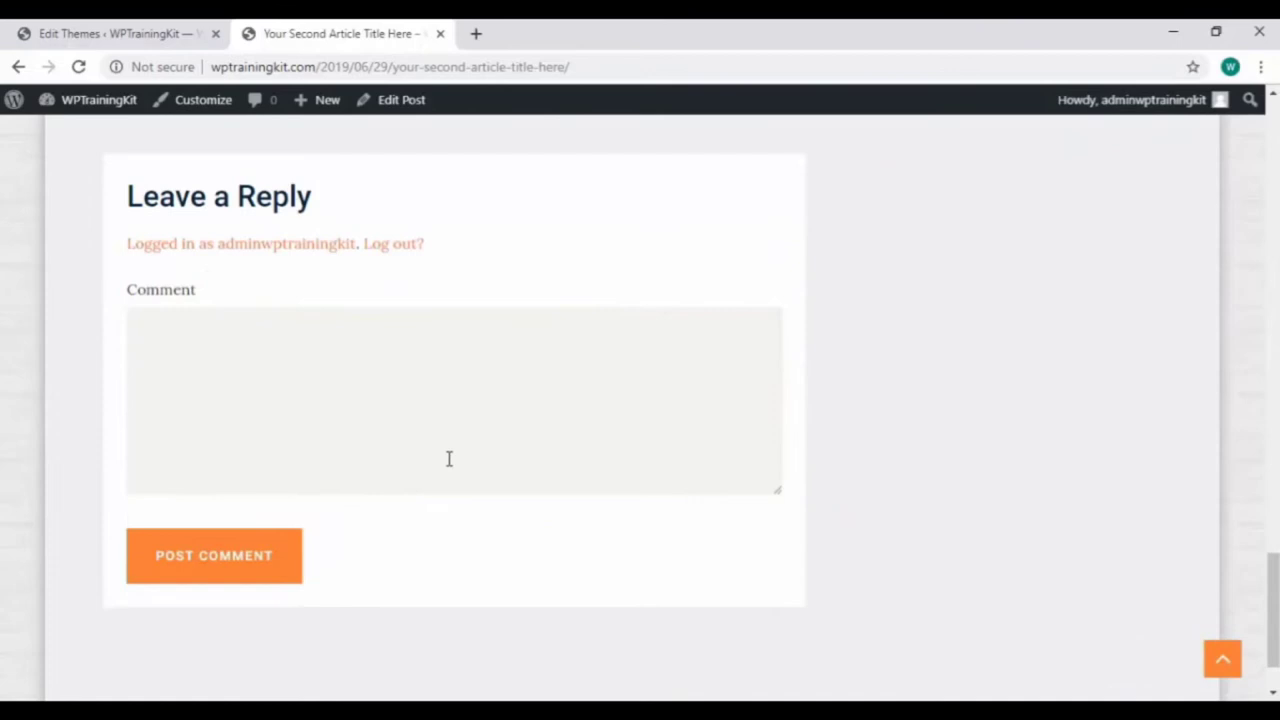
left_click(120, 32)
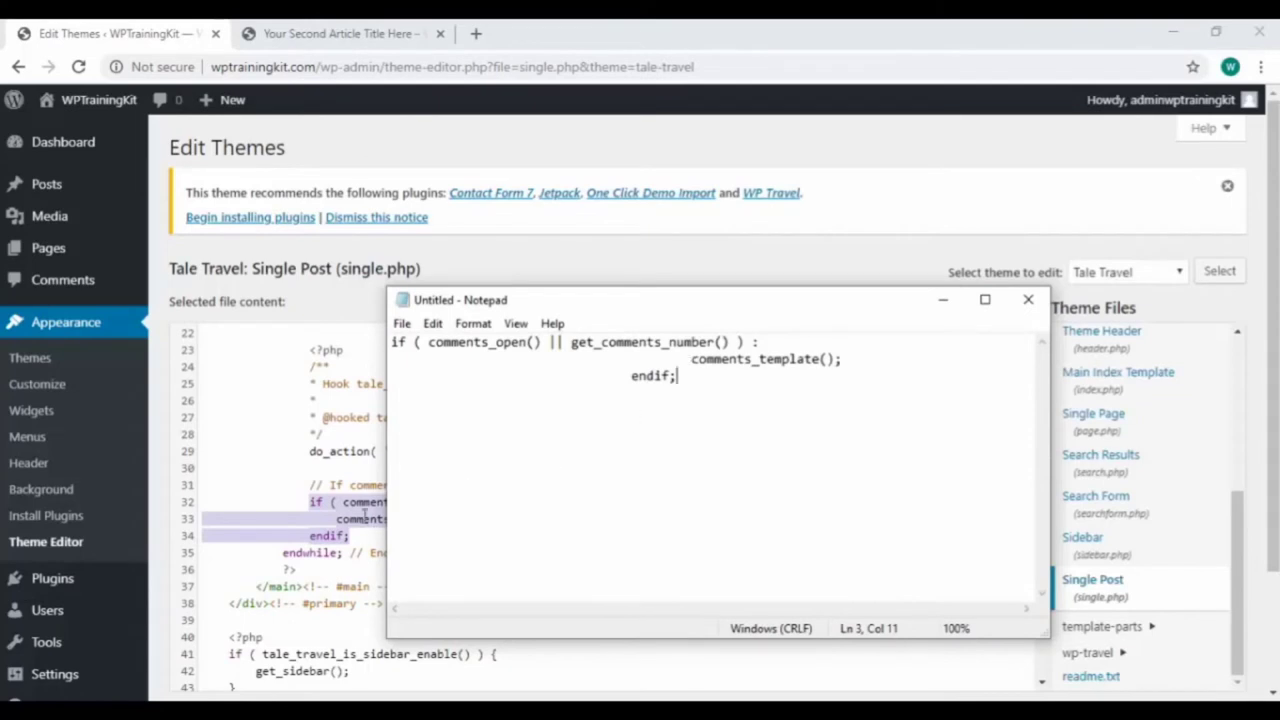
- Delete the comments_template block from single.php and update the file
left_click(1028, 300)
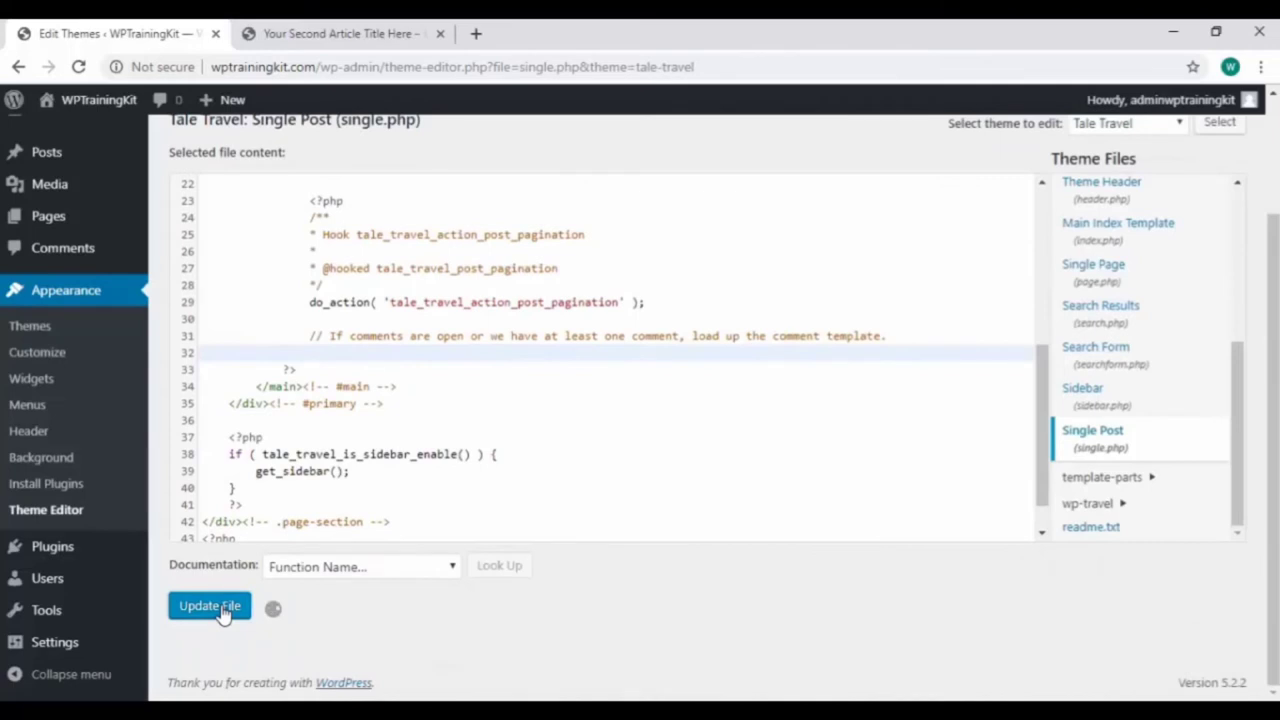
left_click(208, 604)
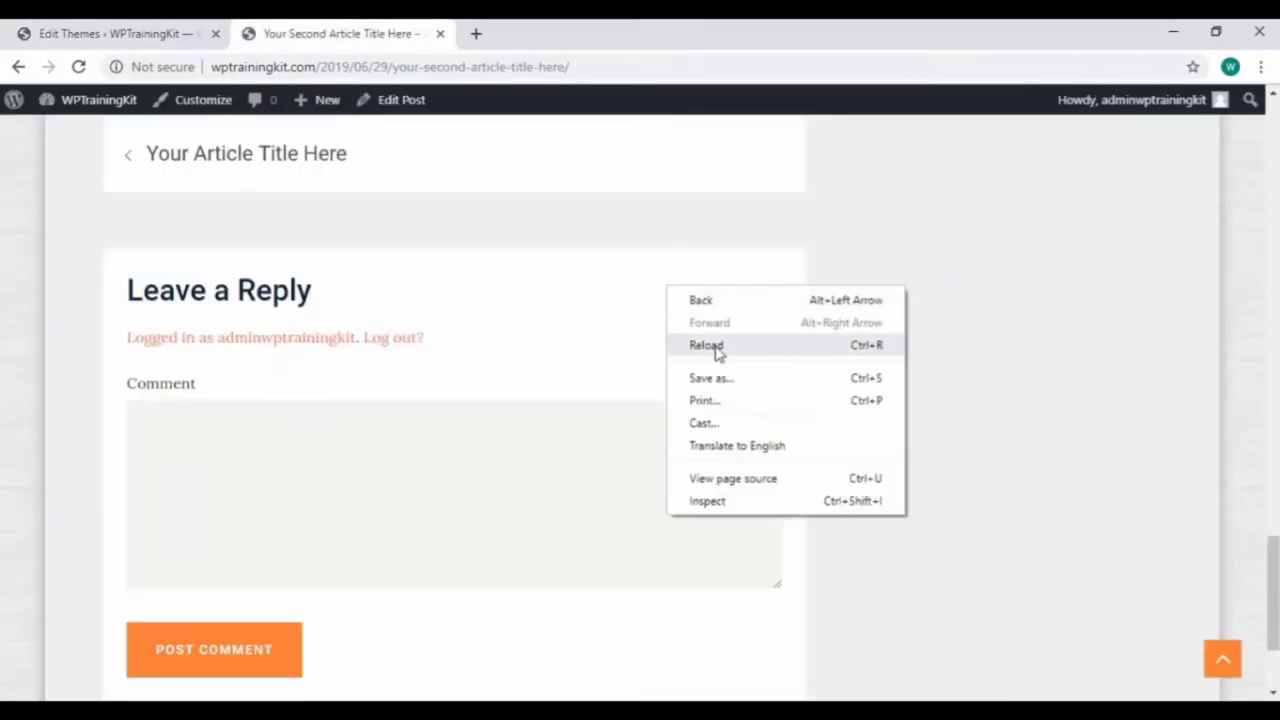
- Reload the post to the technical-difficulties error, then go back from the error page
left_click(708, 344)
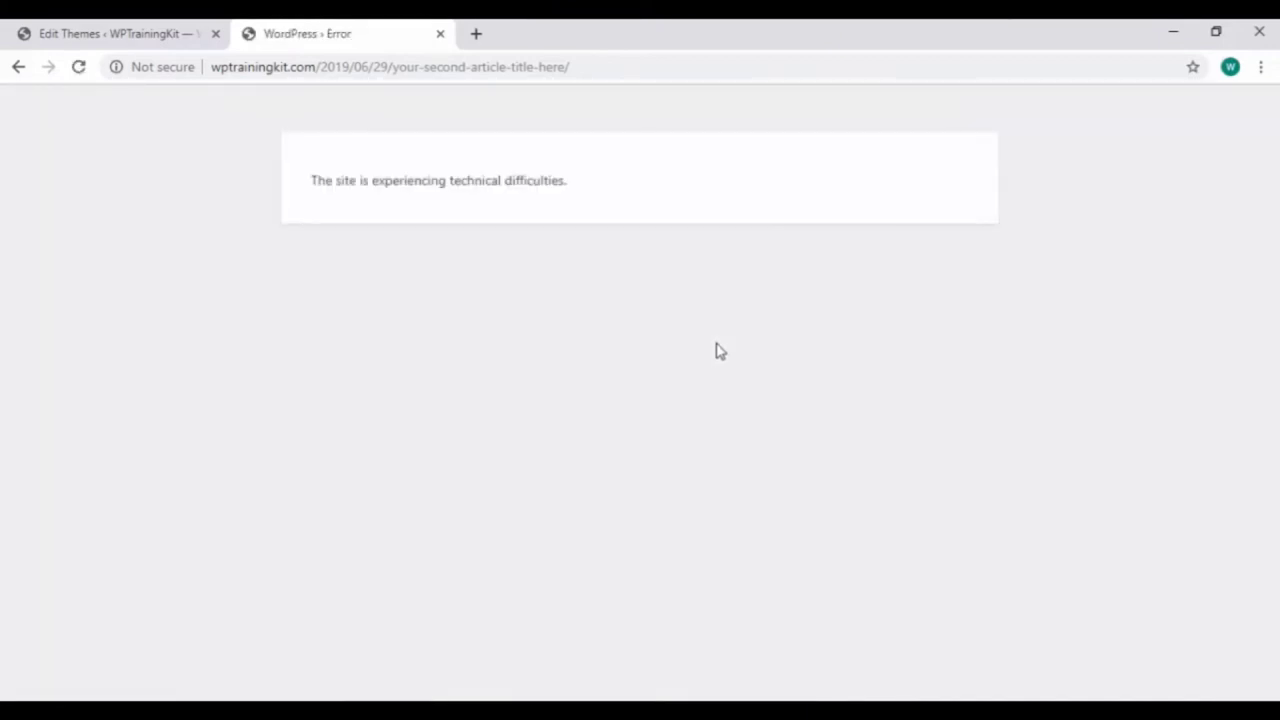
right_click(720, 352)
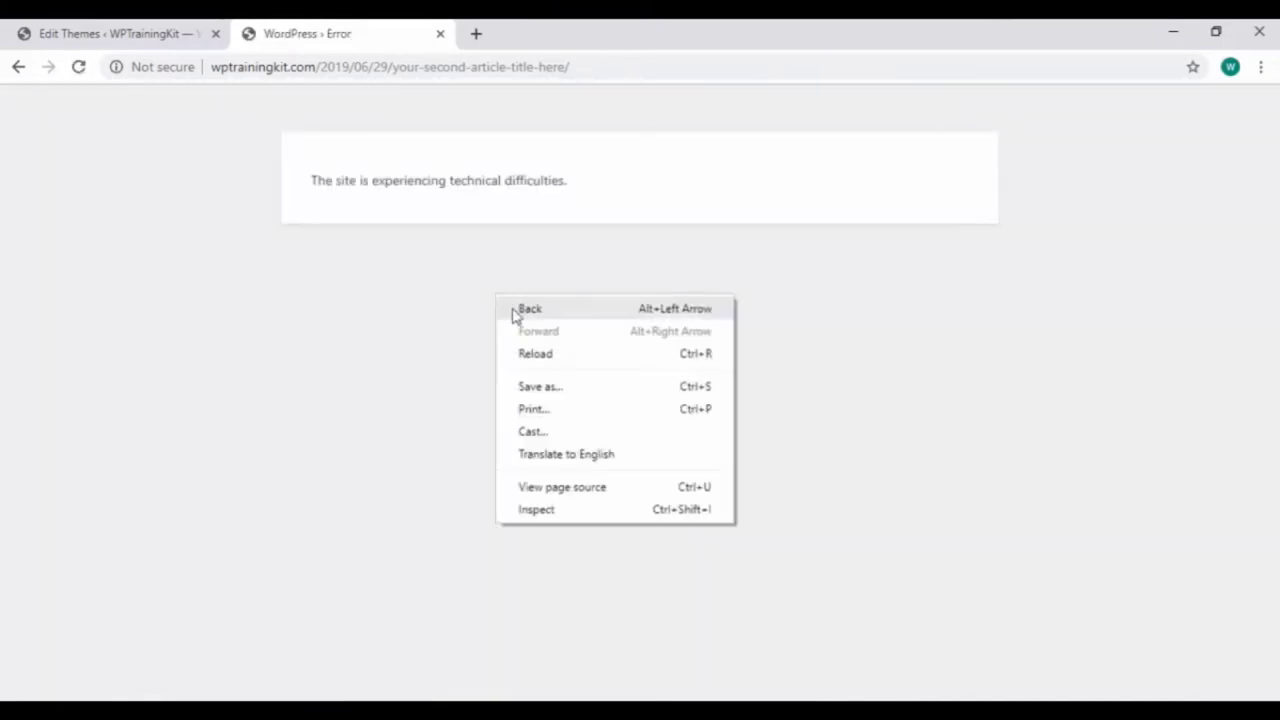
left_click(110, 32)
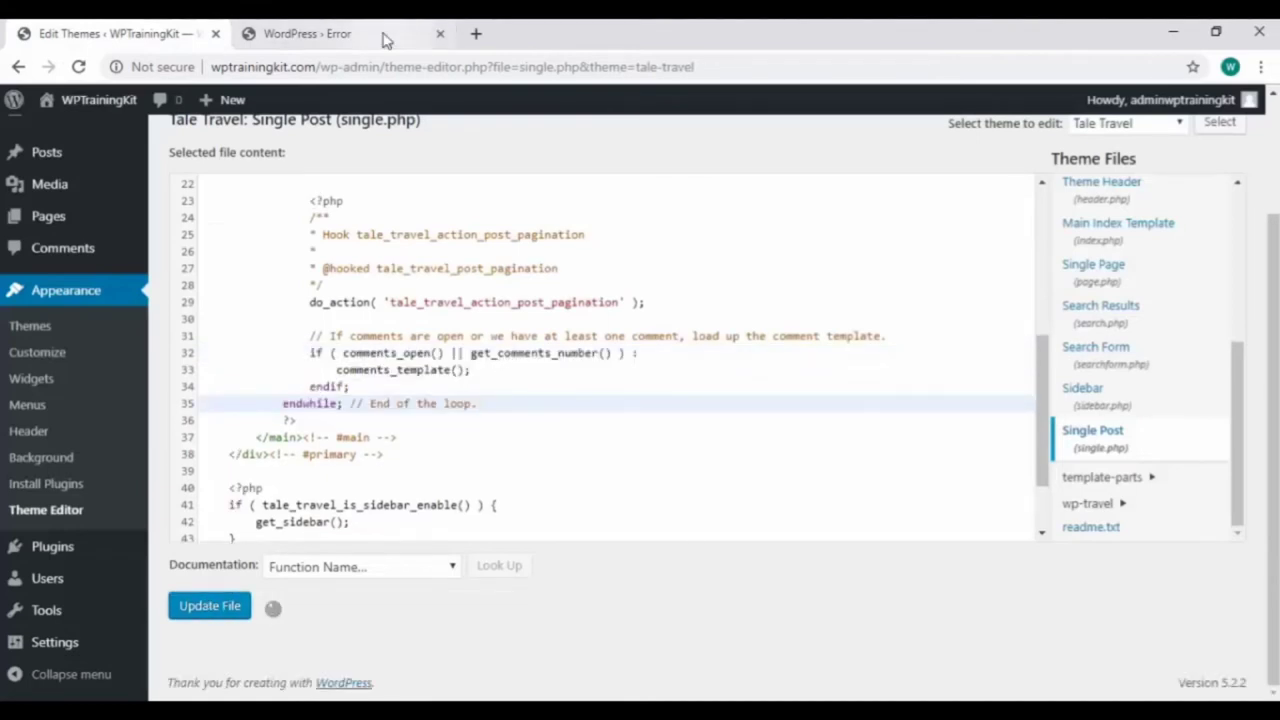
- Save single.php with the comments_template code pasted back in
left_click(320, 32)
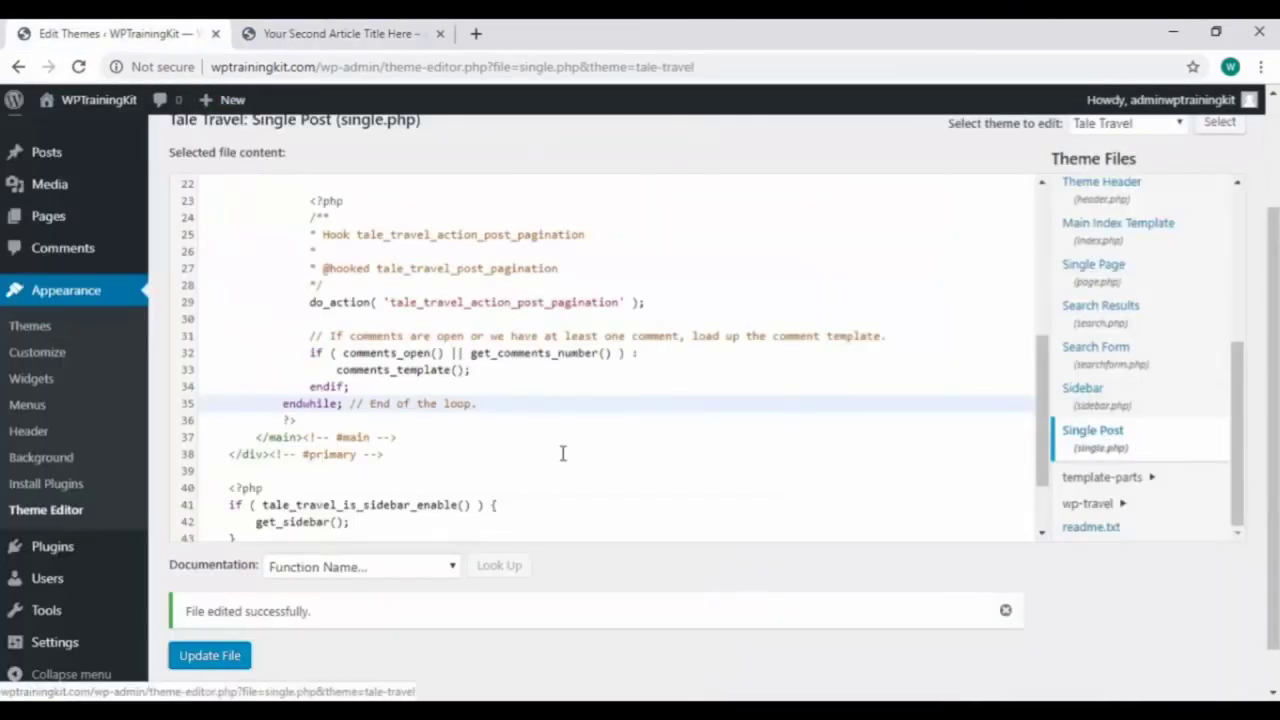
mouse_move(1148, 230)
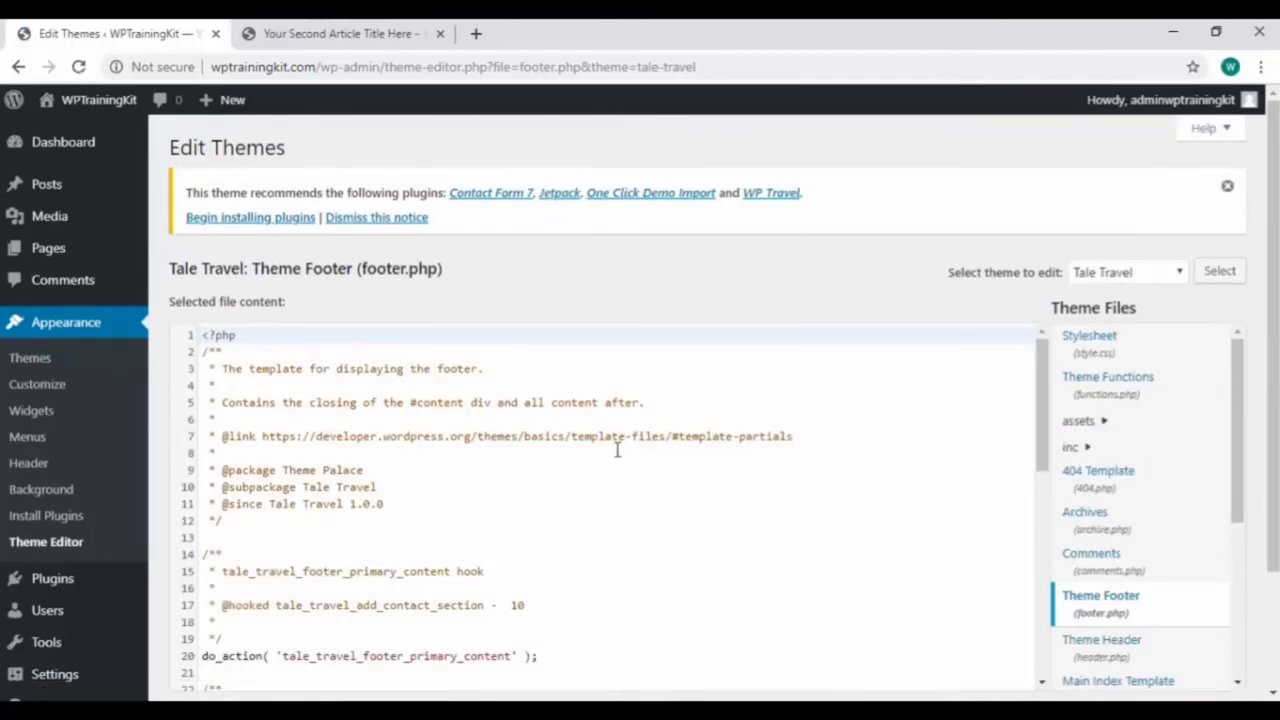
- Scroll through the Theme Footer file footer.php in the editor
scroll("down", 3)
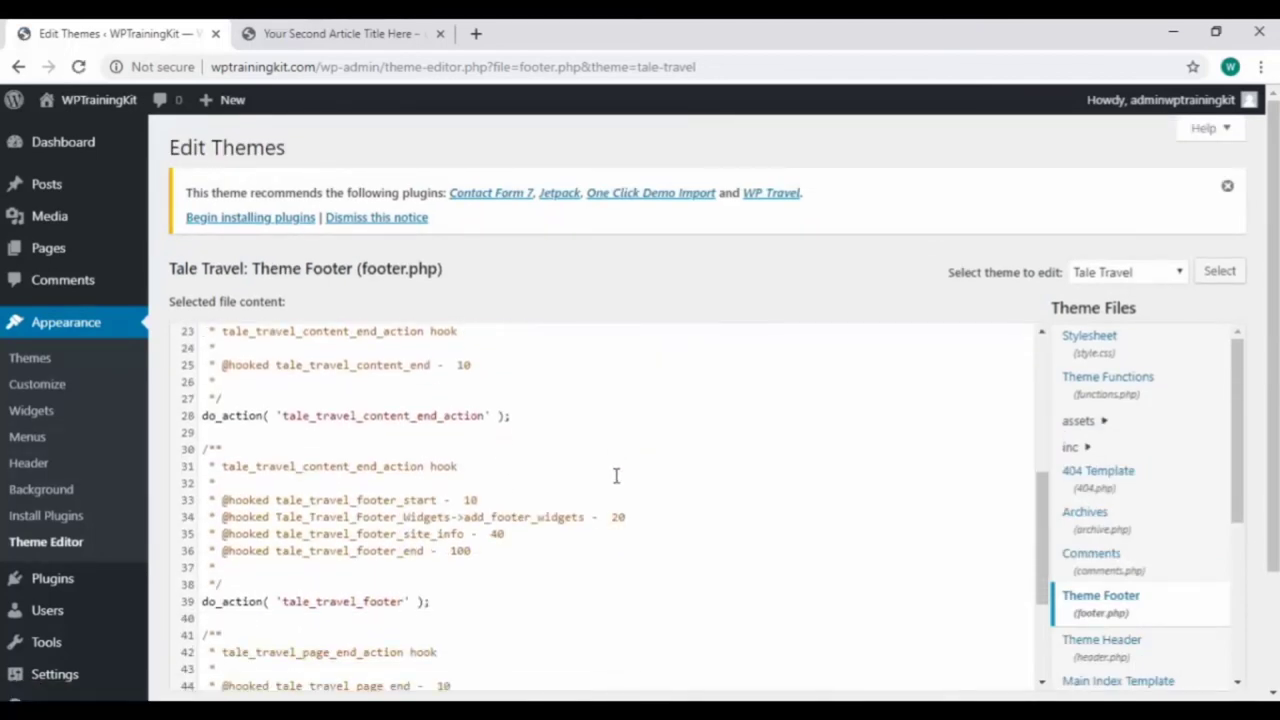
scroll("down", 3)
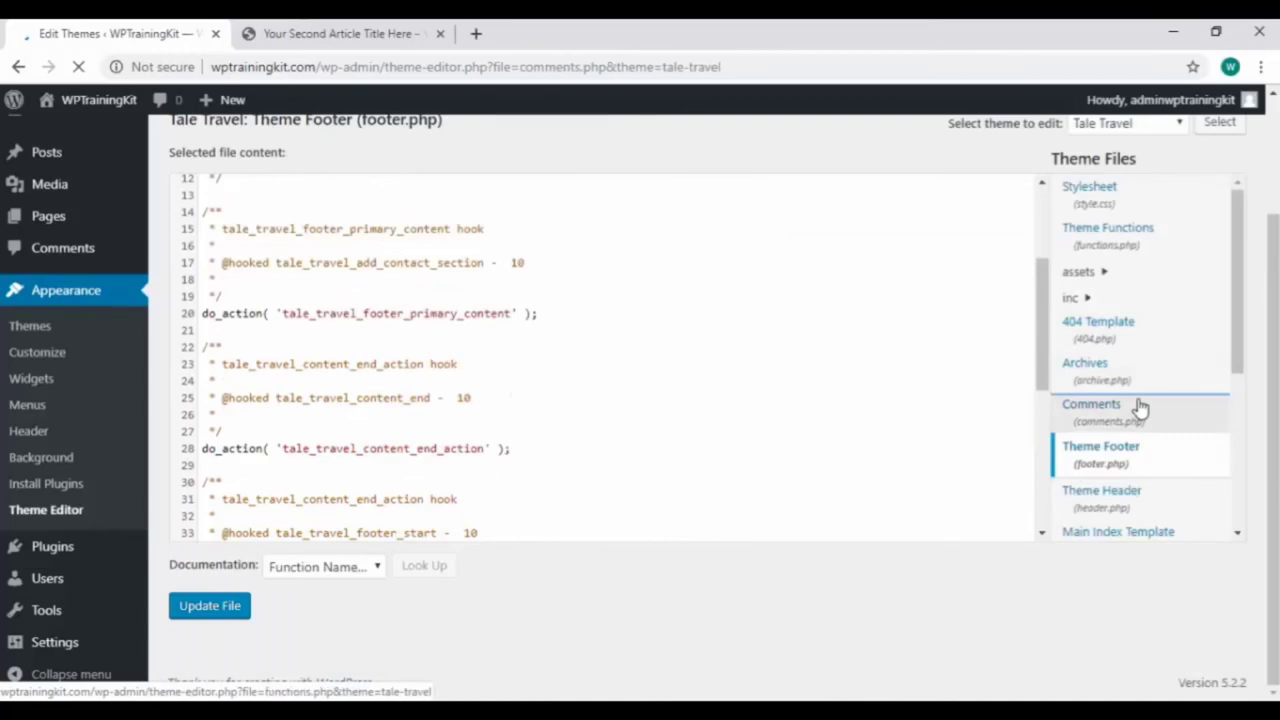
- Load comments.php and scroll through its comment-listing code
left_click(1092, 404)
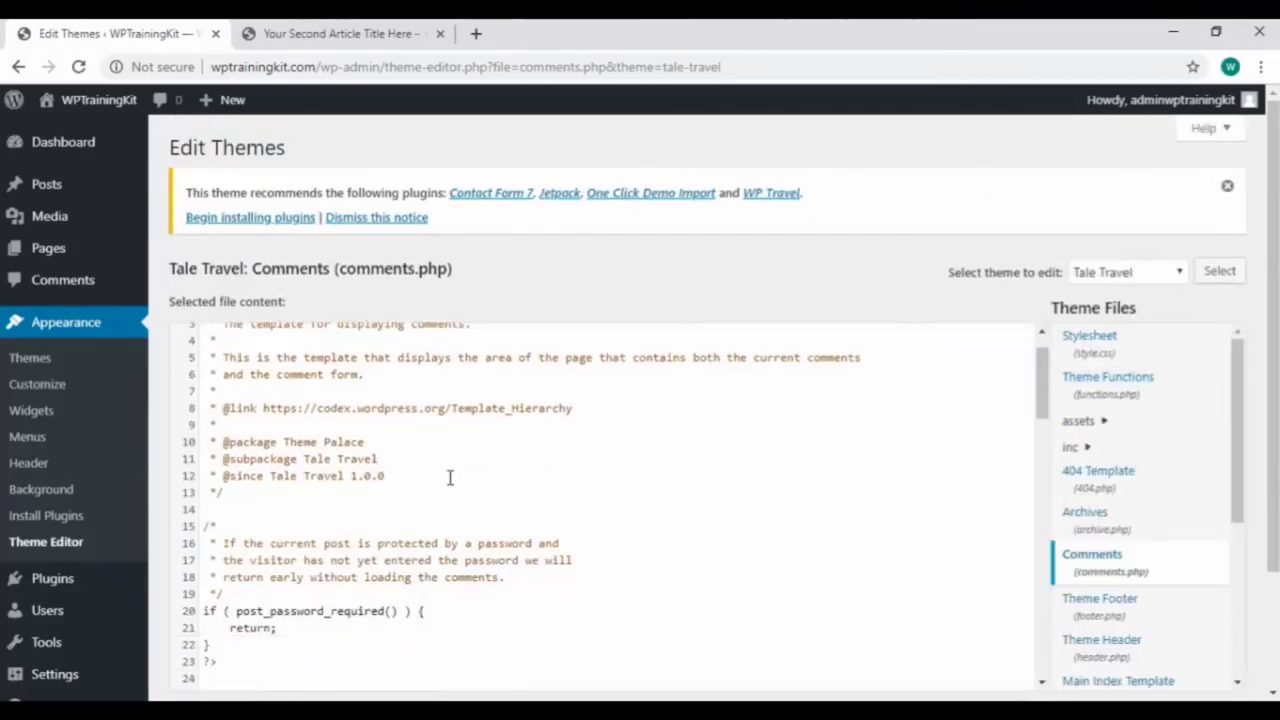
scroll("down", 3)
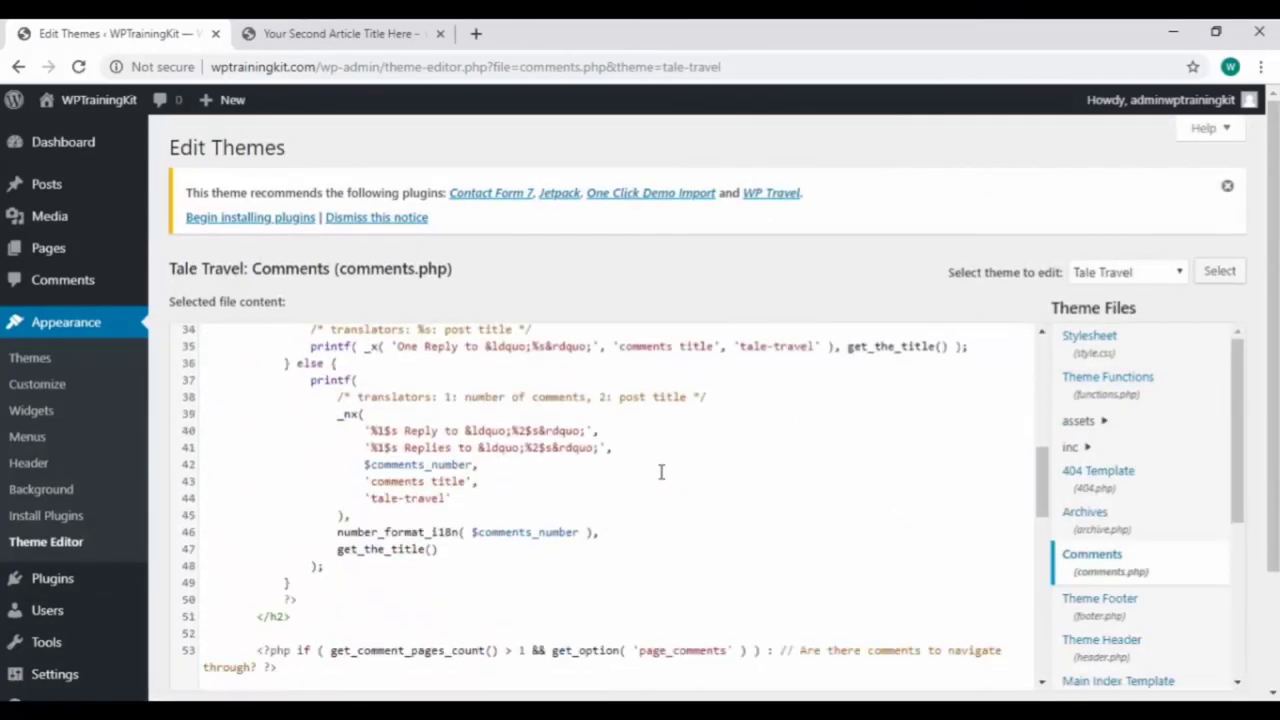
scroll("down", 3)
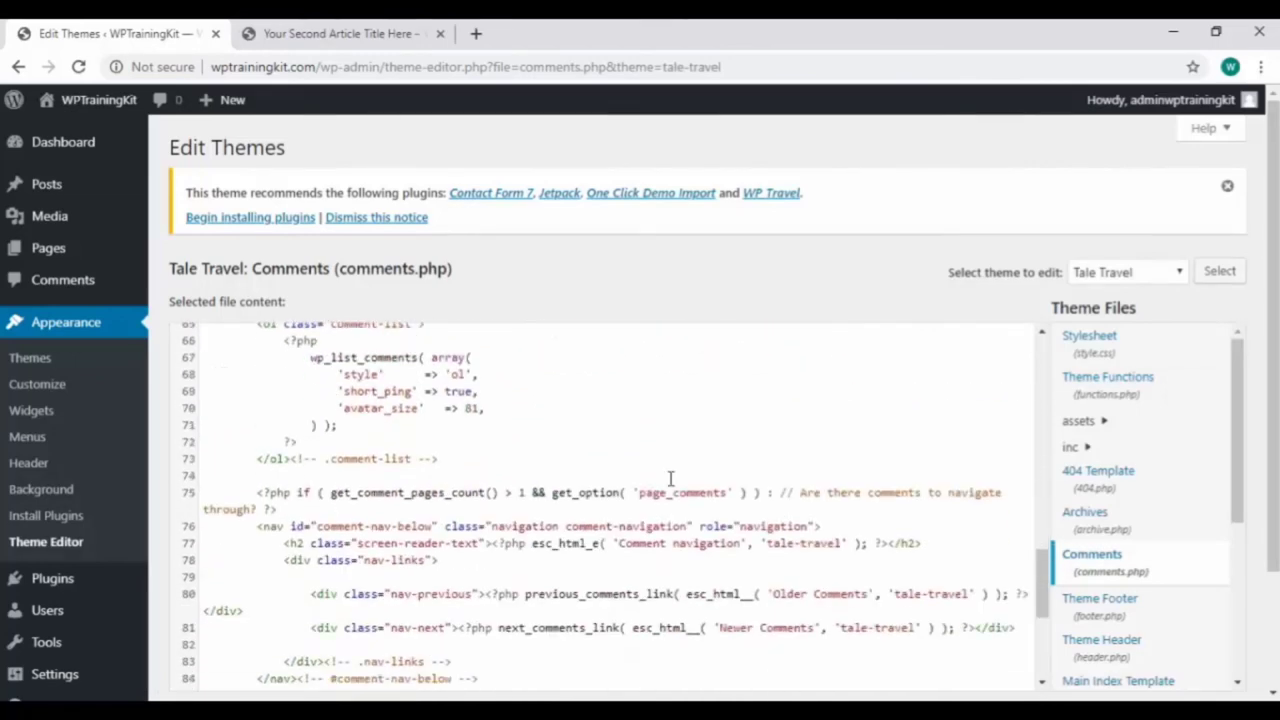